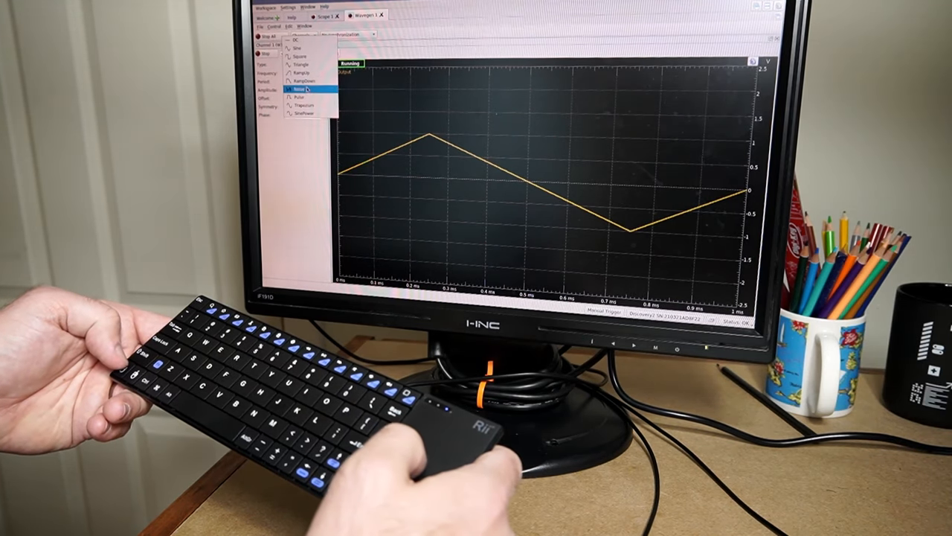
Step: Switch the Wavegen output from triangle to random noise and view it on the scope
{"action": "left_click", "coordinate": [299, 90]}
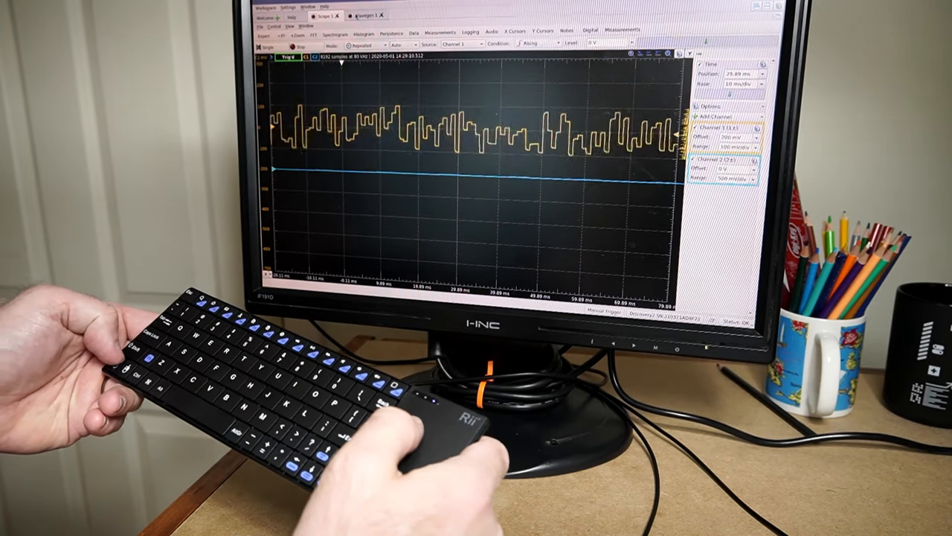
{"action": "left_click", "coordinate": [363, 15]}
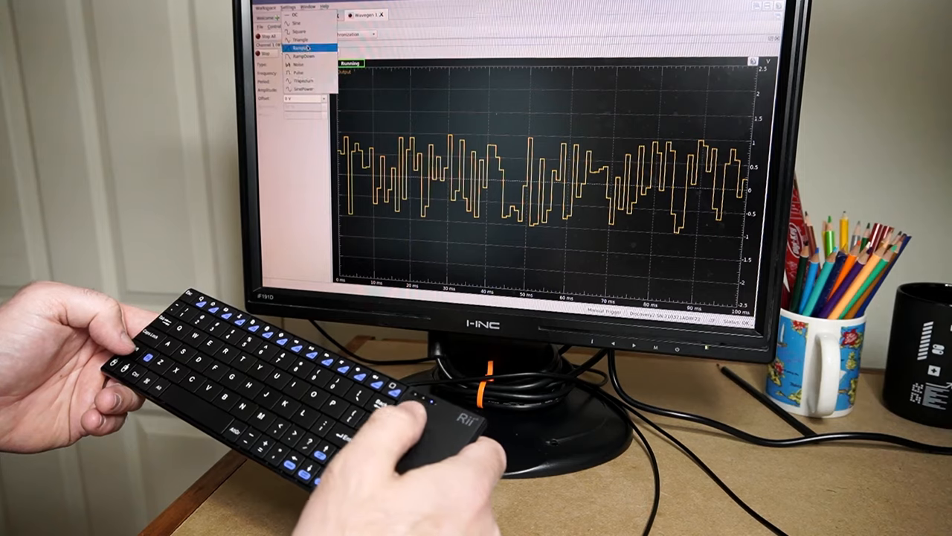
{"action": "left_click", "coordinate": [298, 24]}
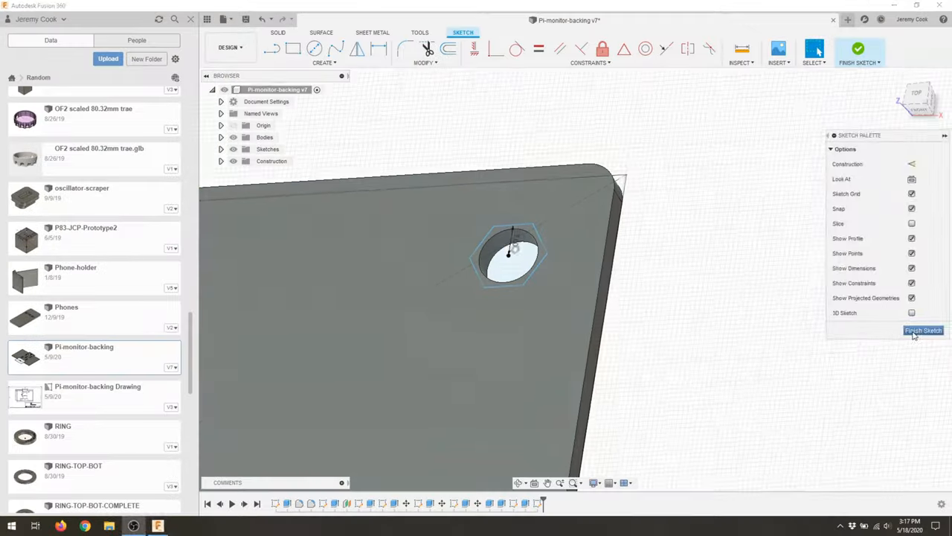
Step: Finish the hexagon hole sketch and begin extruding its profile as a new body
{"action": "left_click", "coordinate": [923, 331]}
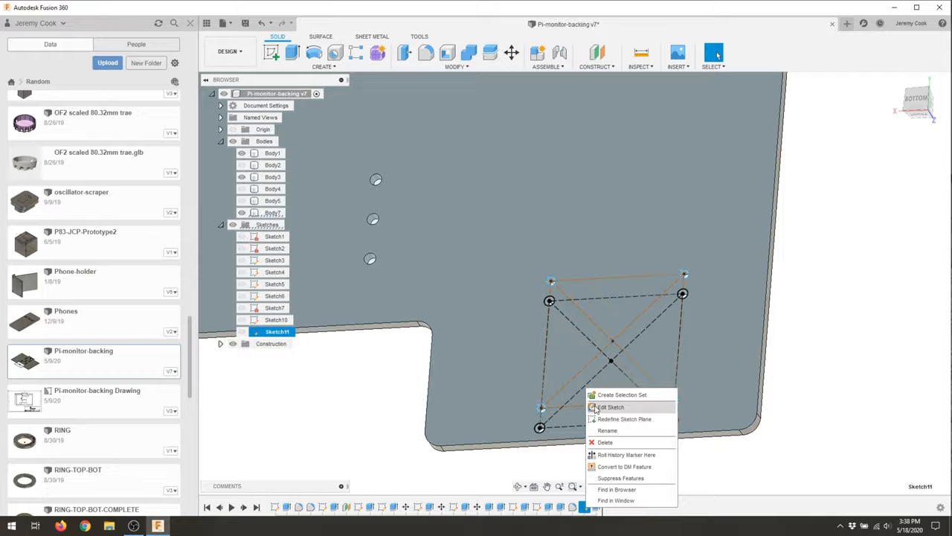
{"action": "left_click", "coordinate": [610, 408]}
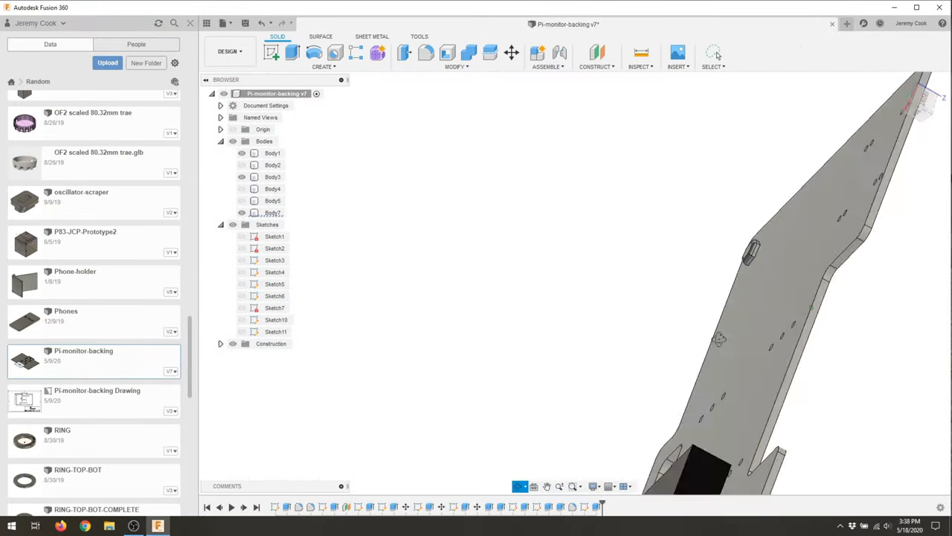
{"action": "left_click", "coordinate": [292, 52]}
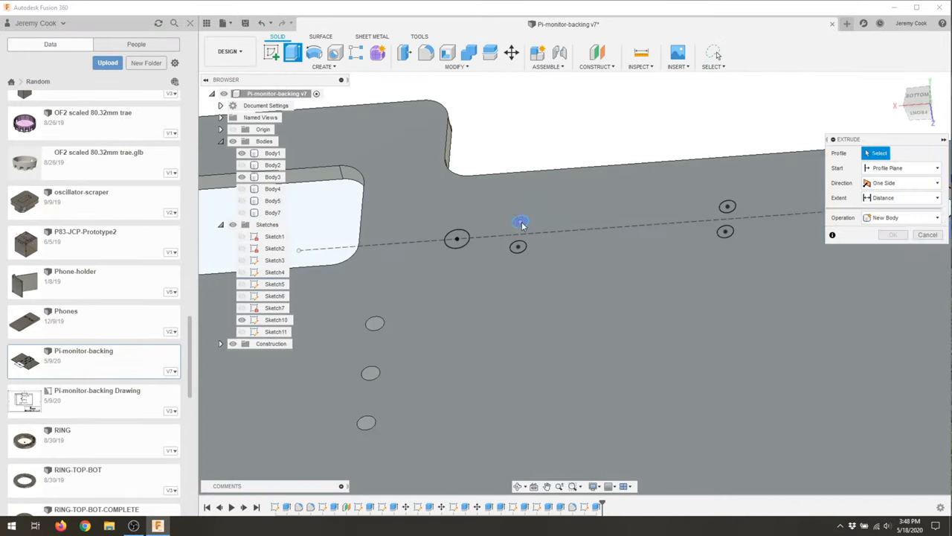